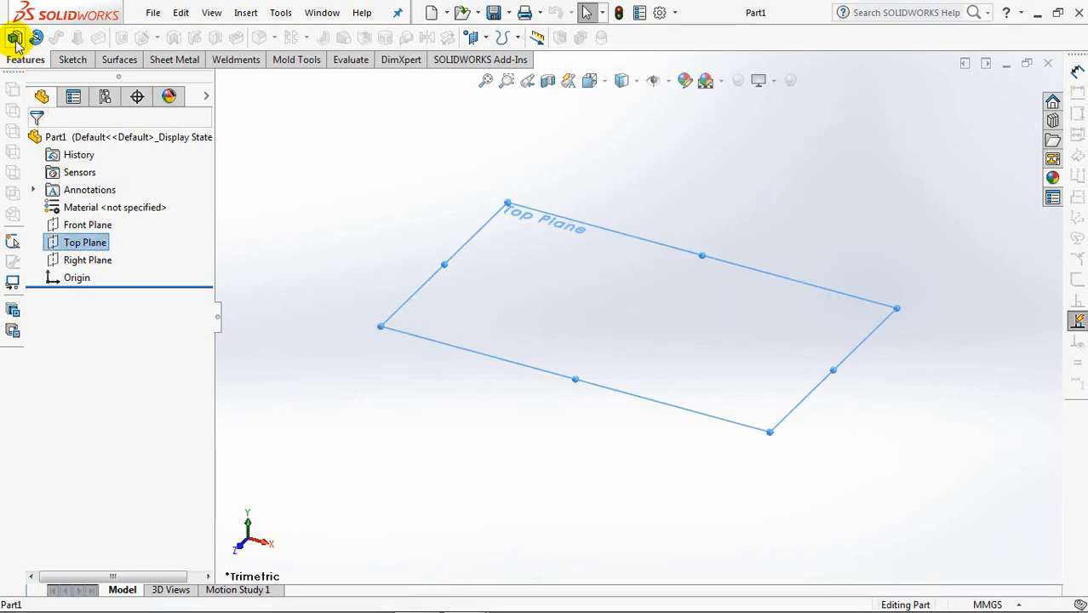
Step: Draw a 180 mm centre rectangle from the origin on the Top Plane, fully defined
{"action": "left_click", "coordinate": [114, 37]}
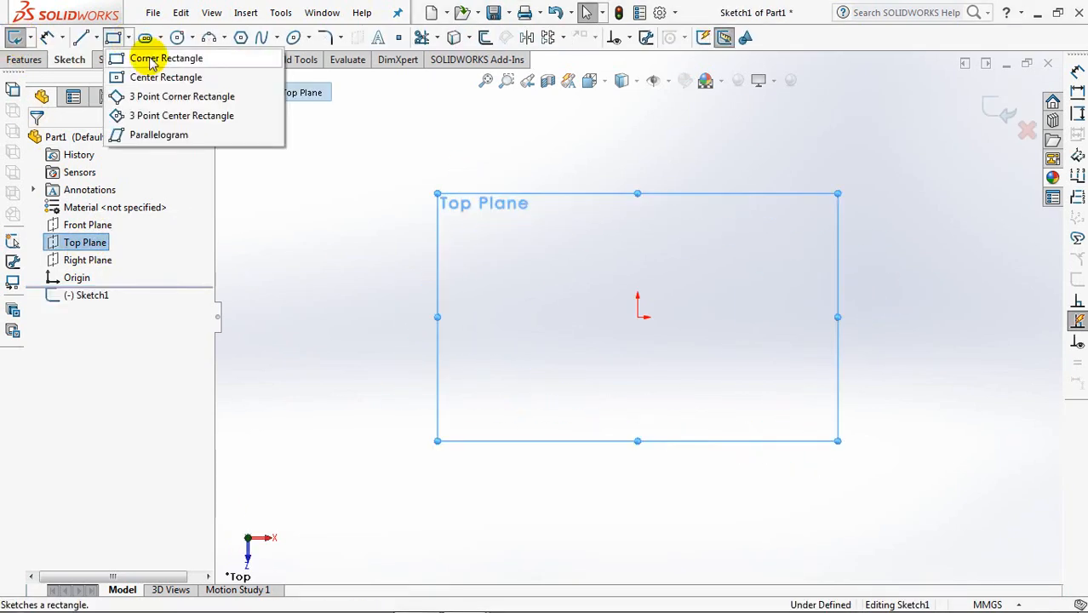
{"action": "left_click", "coordinate": [165, 77]}
{"action": "type", "text": "18"}
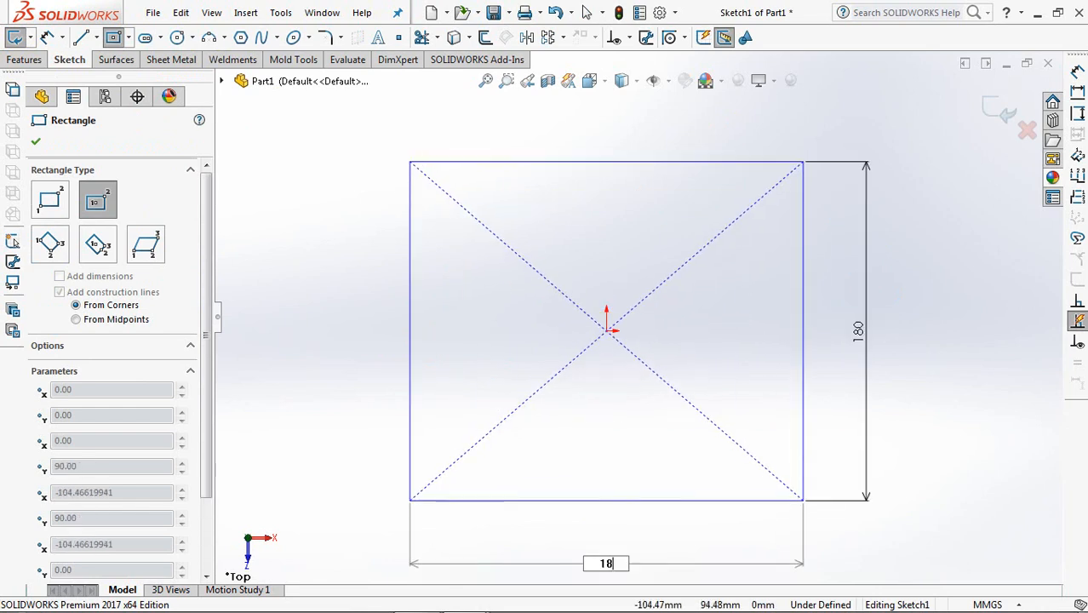
{"action": "left_click", "coordinate": [36, 139]}
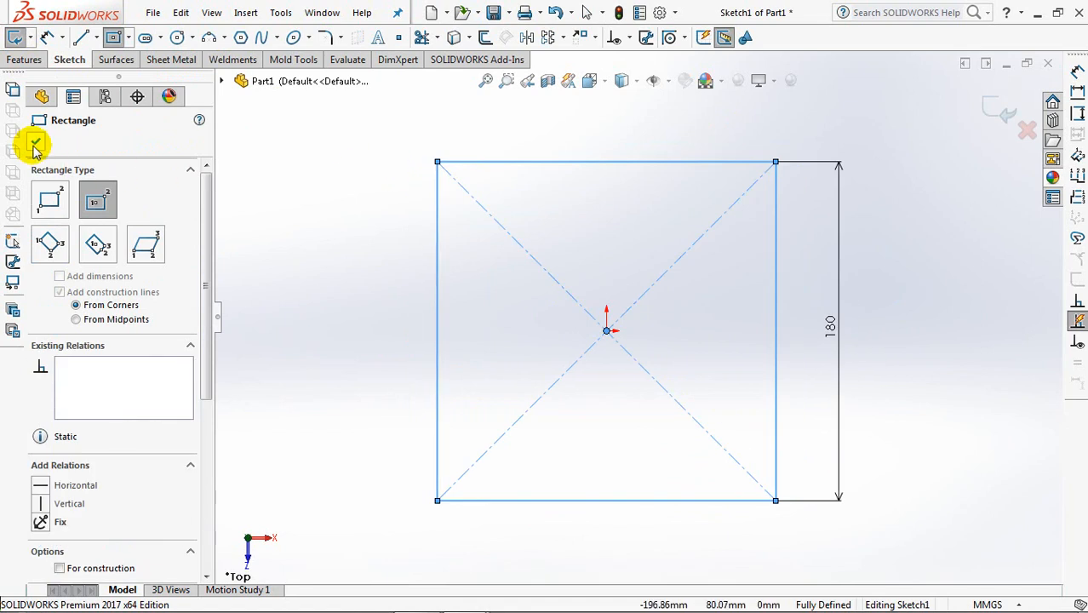
{"action": "left_click", "coordinate": [37, 144]}
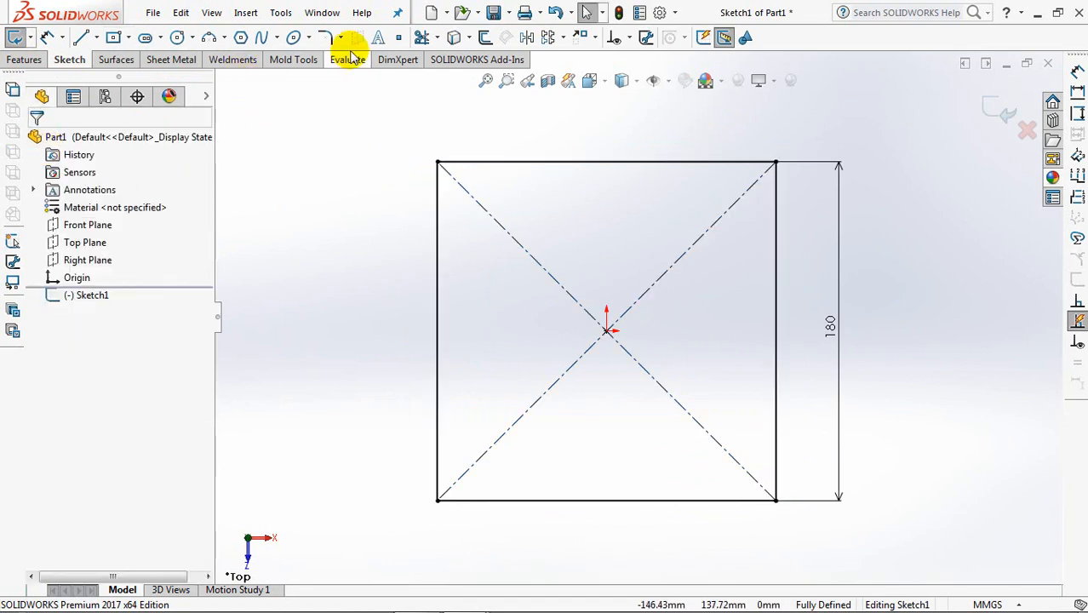
Step: Add 50 mm sketch fillets to all four corners of the square
{"action": "left_click", "coordinate": [327, 38]}
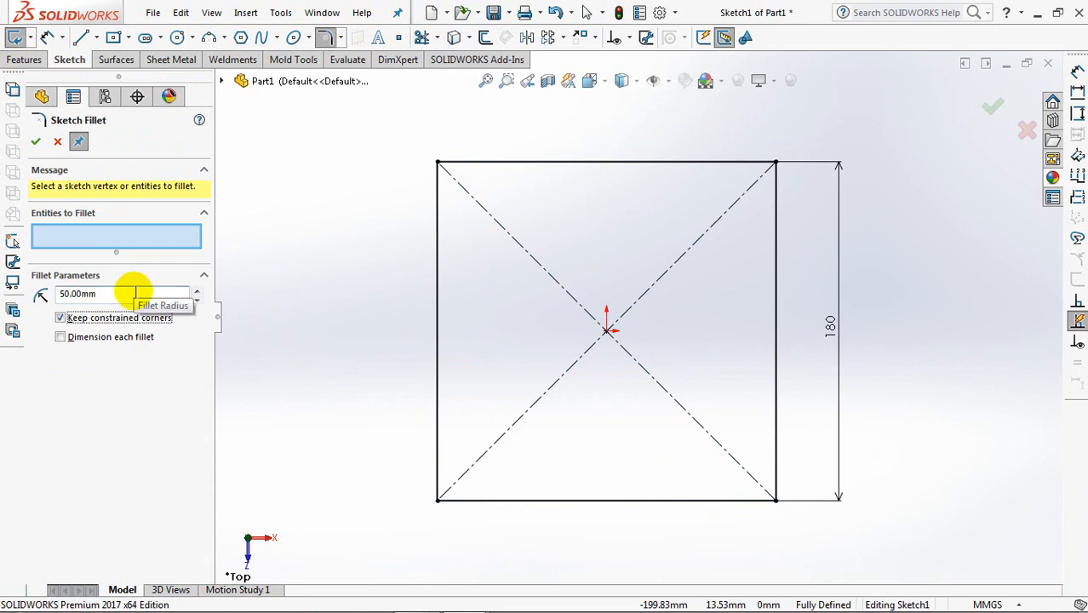
{"action": "left_click", "coordinate": [774, 163]}
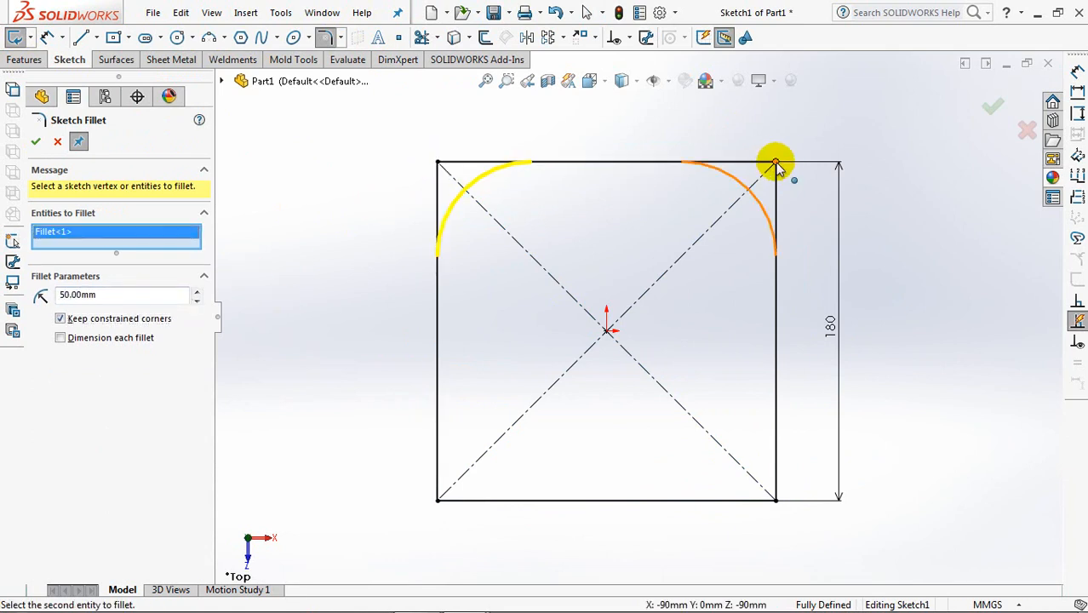
{"action": "left_click", "coordinate": [774, 163]}
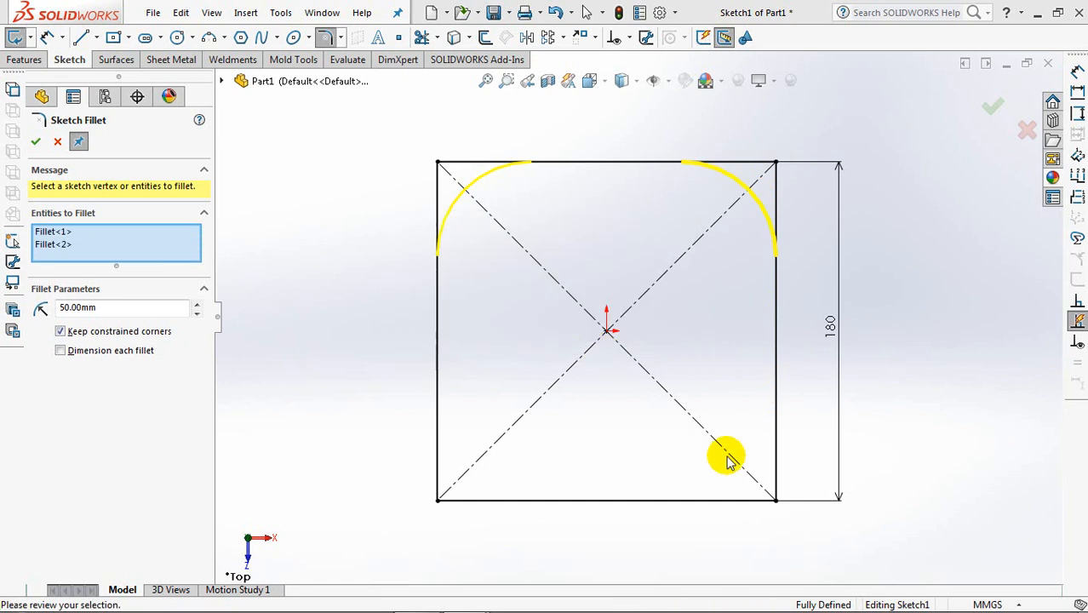
{"action": "left_click", "coordinate": [729, 456]}
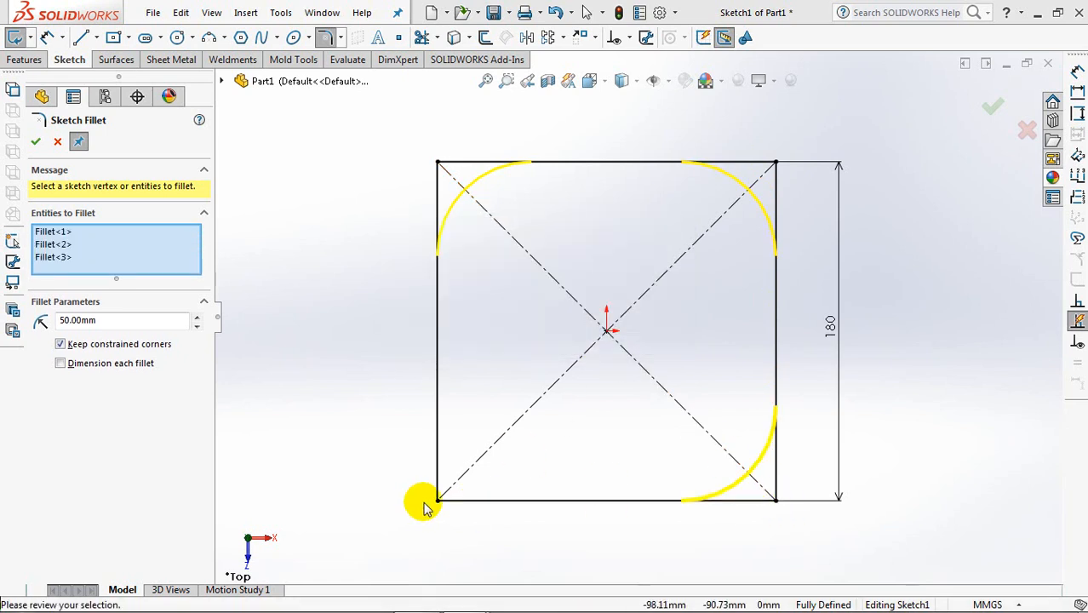
{"action": "left_click", "coordinate": [436, 500]}
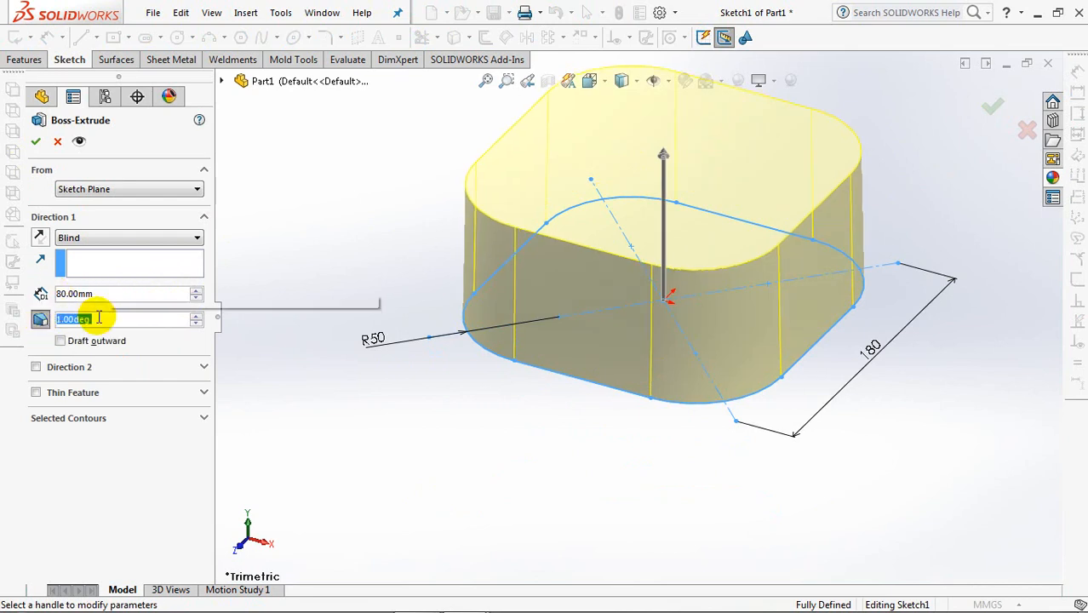
Step: Extrude the profile 80 mm blind with a 5.00deg draft tapering toward the top
{"action": "type", "text": "5.00deg"}
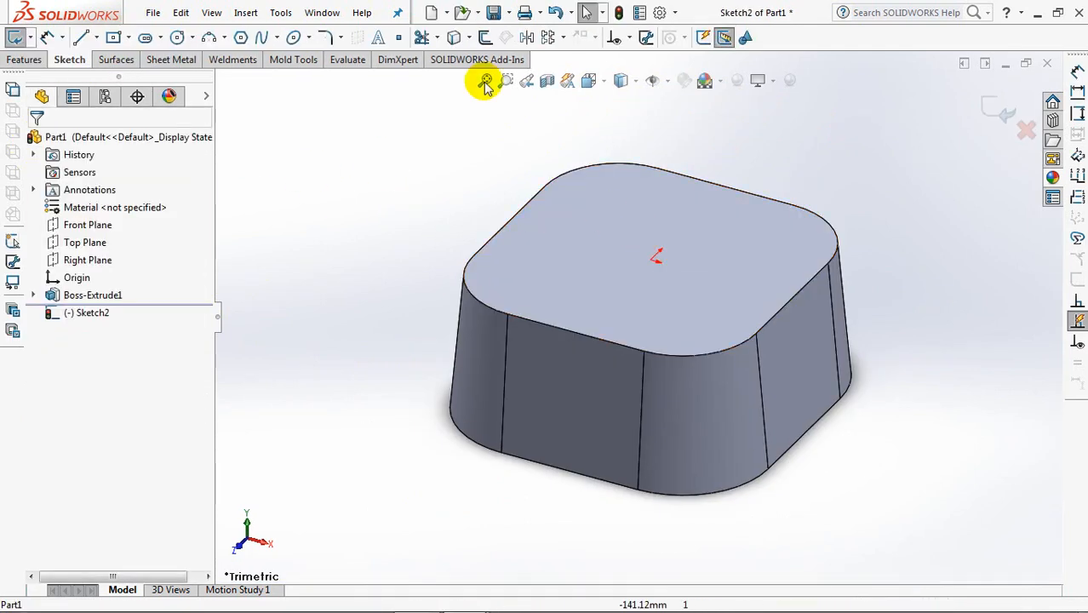
Step: Offset the top outline inward and cut a rounded pocket into the block
{"action": "left_click", "coordinate": [485, 82]}
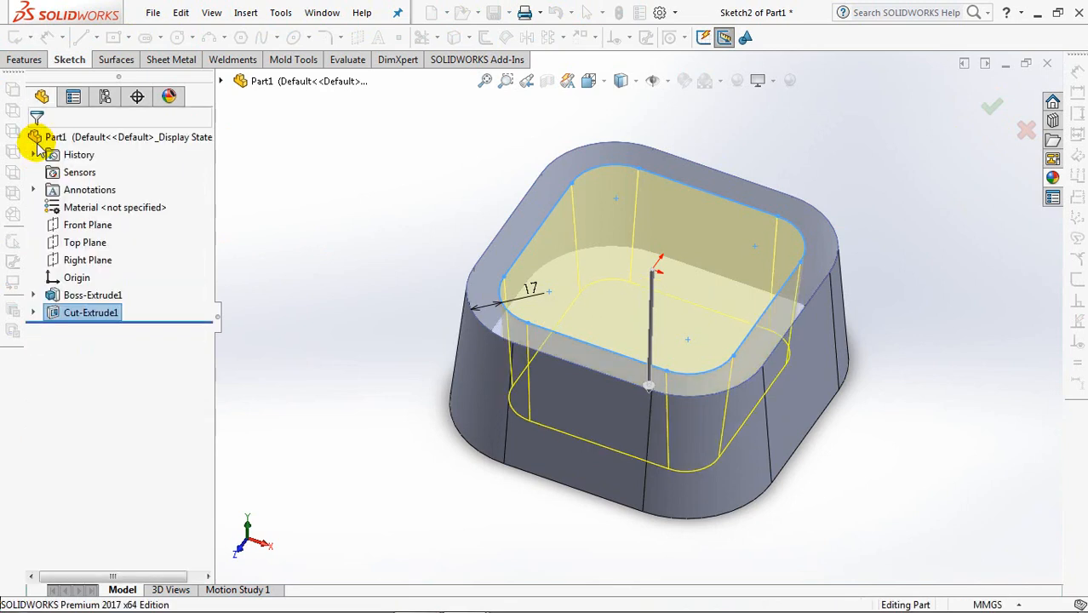
{"action": "left_click", "coordinate": [991, 107]}
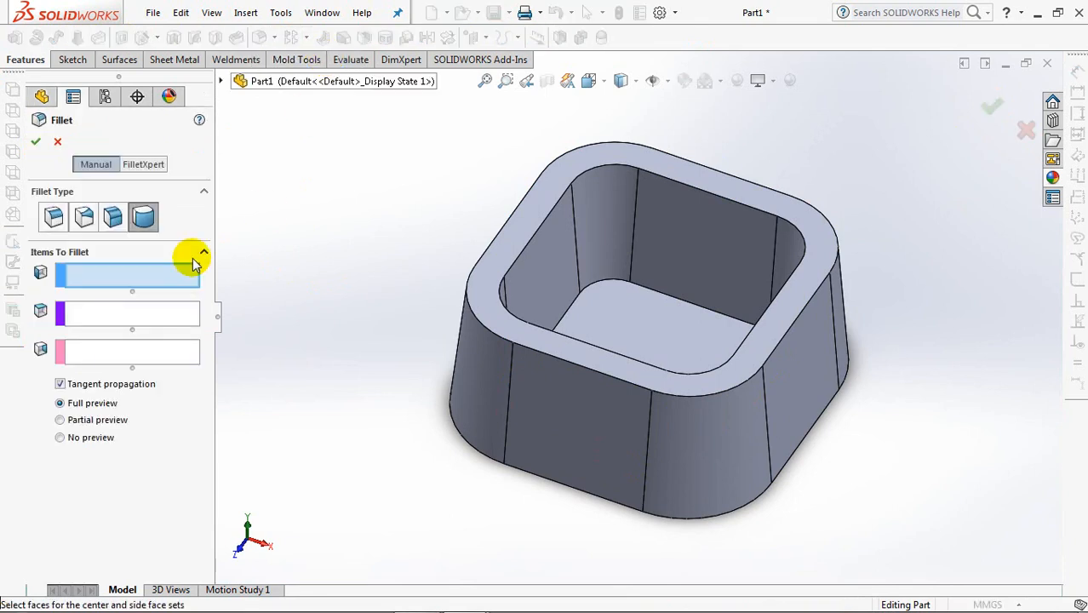
Step: Apply a full round fillet across the rim between the inner and outer wall faces
{"action": "left_click", "coordinate": [559, 414]}
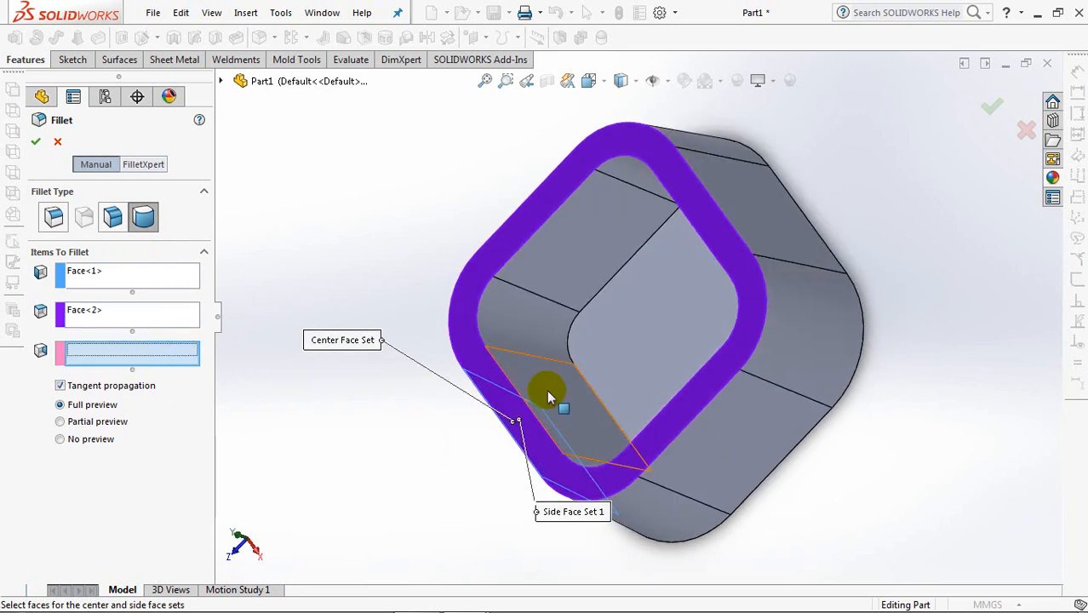
{"action": "left_click", "coordinate": [548, 391]}
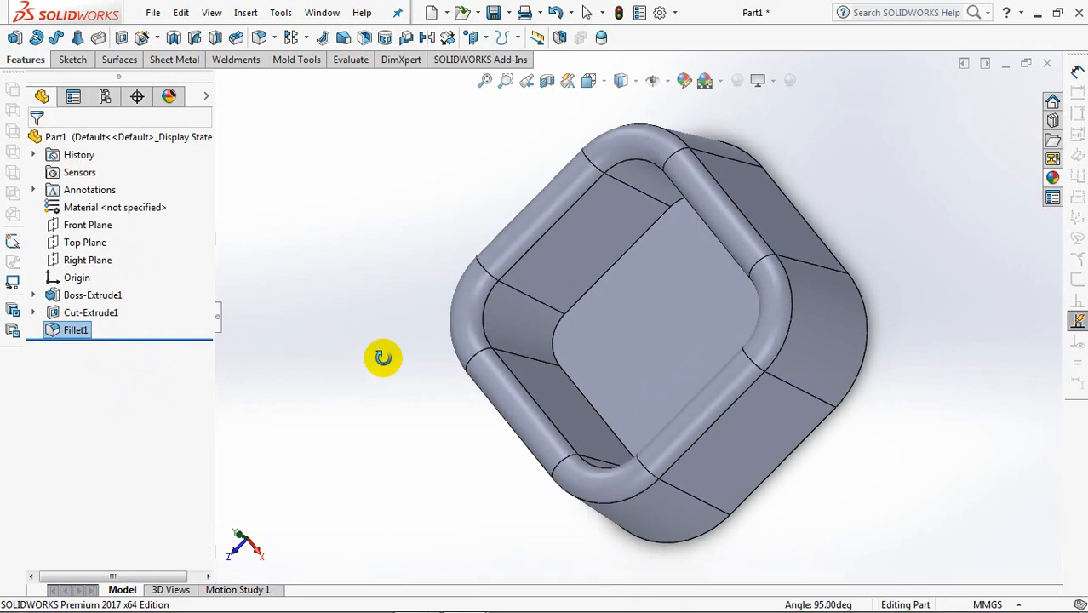
{"action": "left_click", "coordinate": [258, 37]}
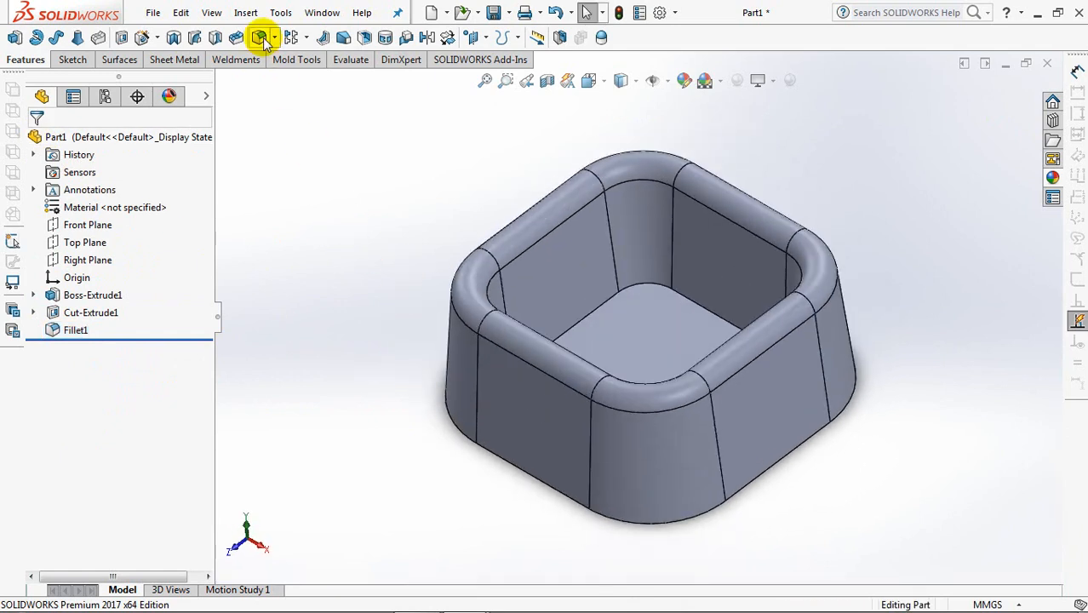
Step: Fillet the pocket floor edges at 15 mm by selecting the floor face
{"action": "left_click", "coordinate": [259, 37]}
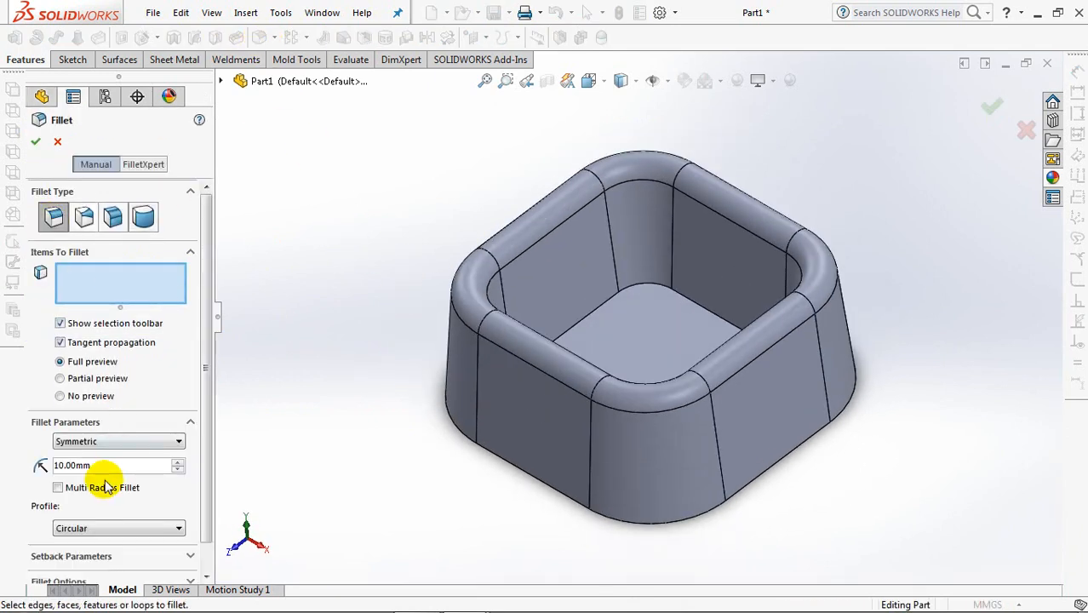
{"action": "type", "text": "15"}
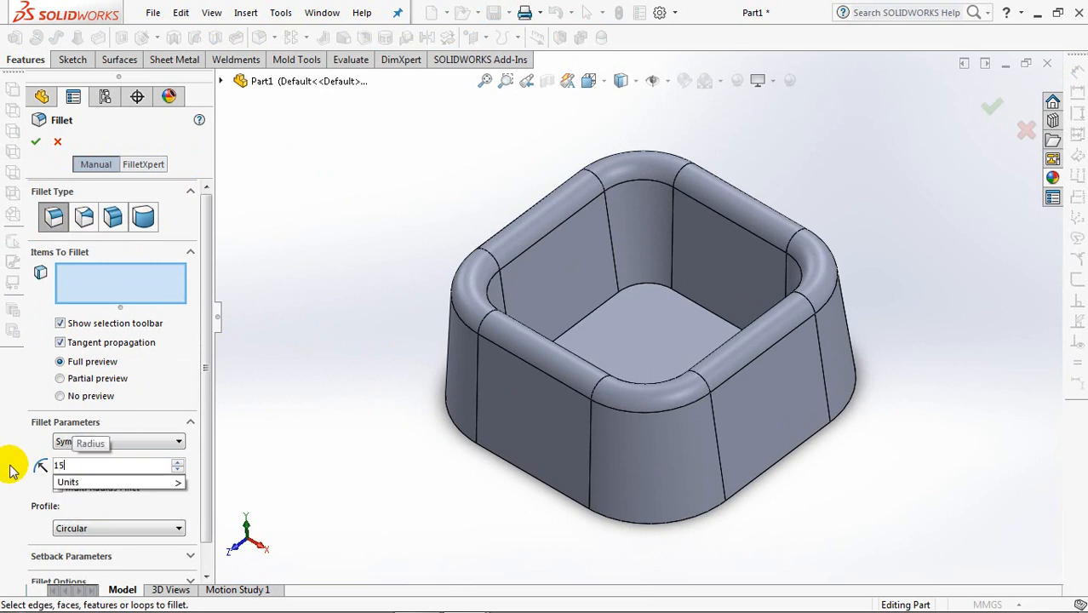
{"action": "left_click", "coordinate": [643, 321]}
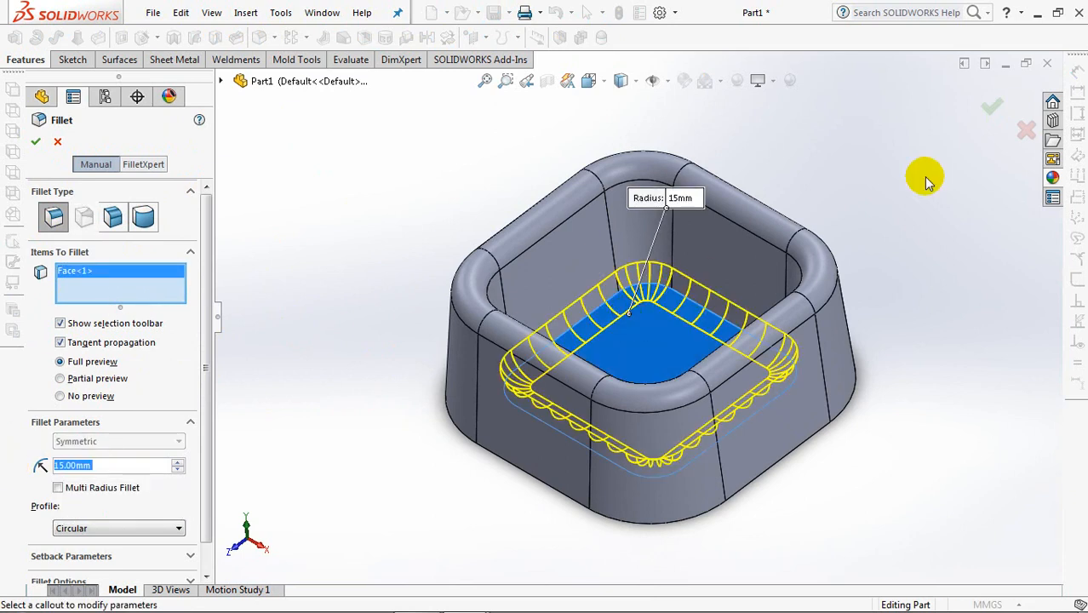
{"action": "left_click", "coordinate": [36, 141]}
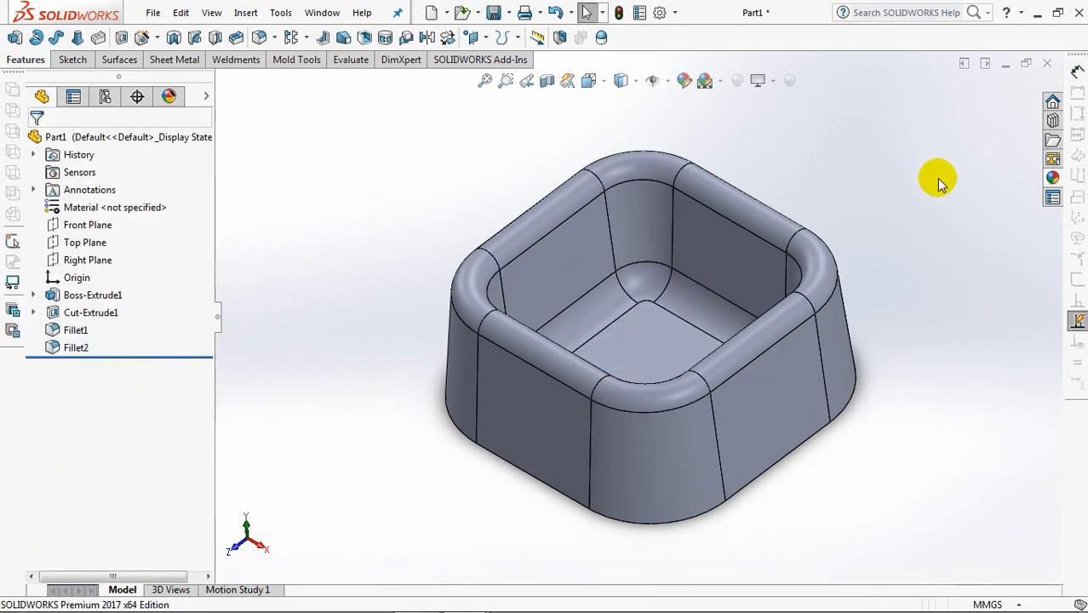
{"action": "left_click", "coordinate": [365, 37]}
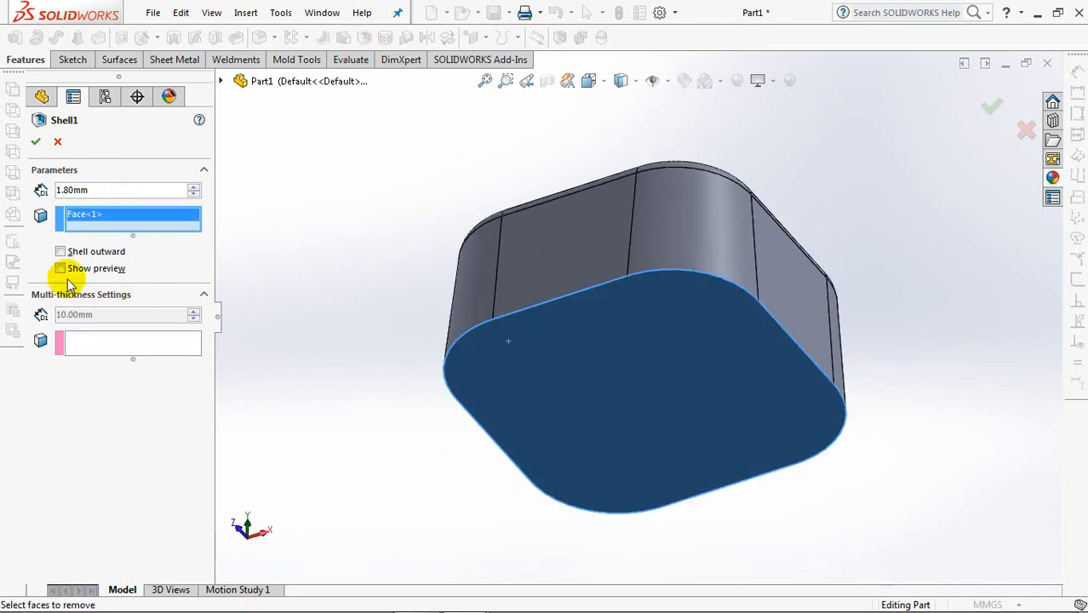
Step: Shell the part to 1.80 mm walls with the bottom face removed
{"action": "left_click", "coordinate": [36, 141]}
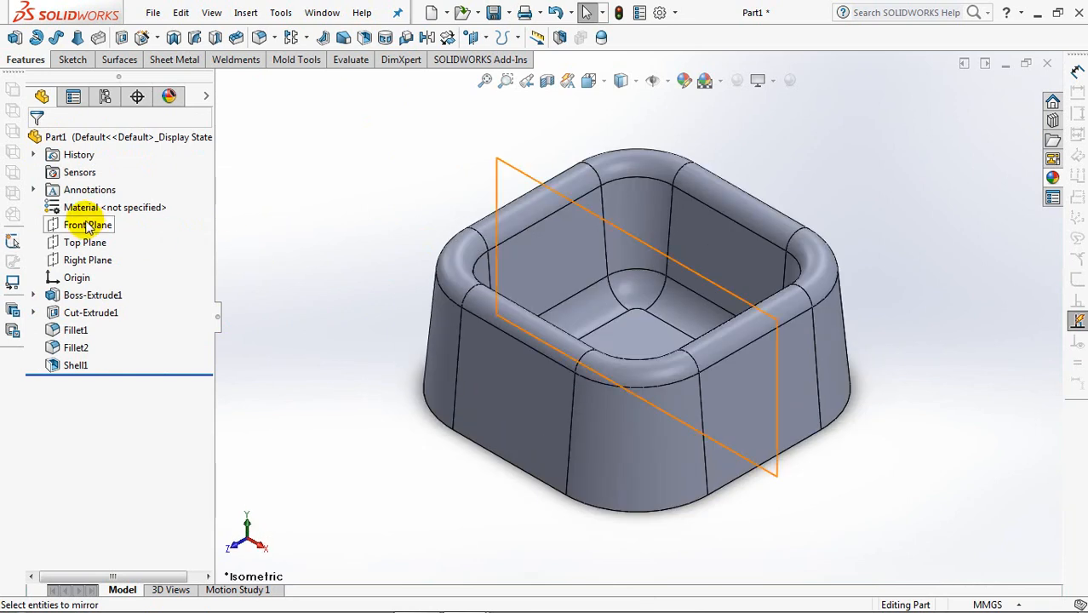
Step: Sketch the half-arch cutout profile on the Front Plane, dimensioned 30, 50 and 12 mm
{"action": "left_click", "coordinate": [86, 225]}
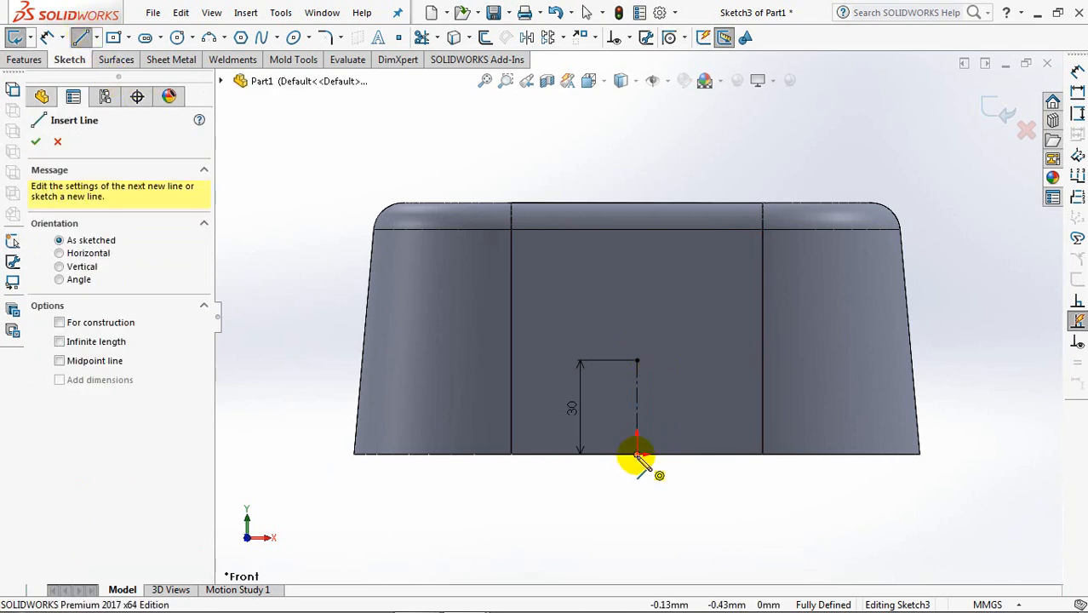
{"action": "left_click", "coordinate": [637, 453]}
{"action": "type", "text": "12"}
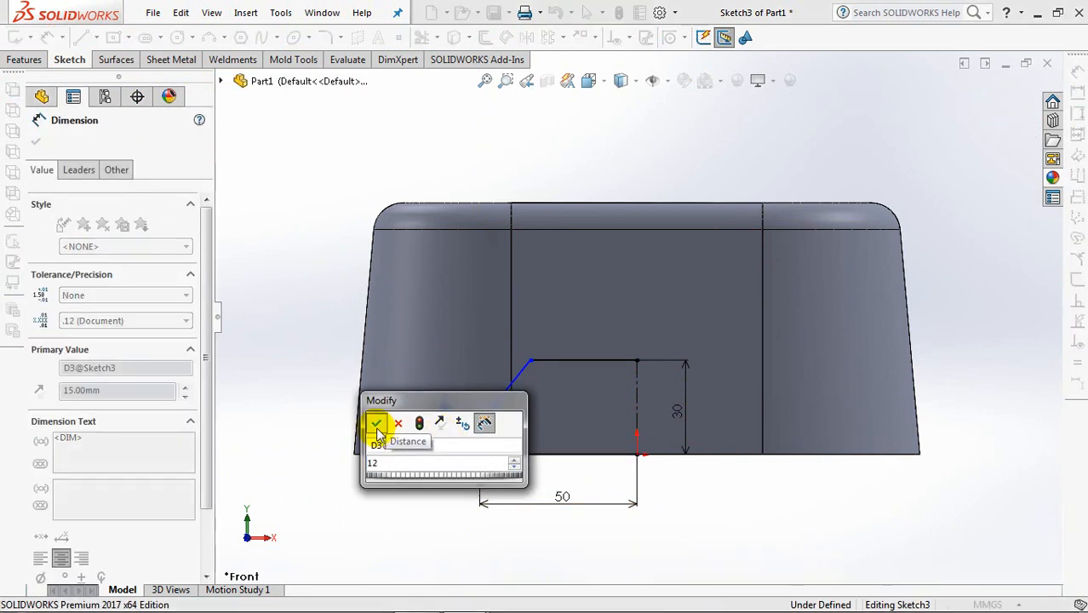
{"action": "left_click", "coordinate": [376, 424]}
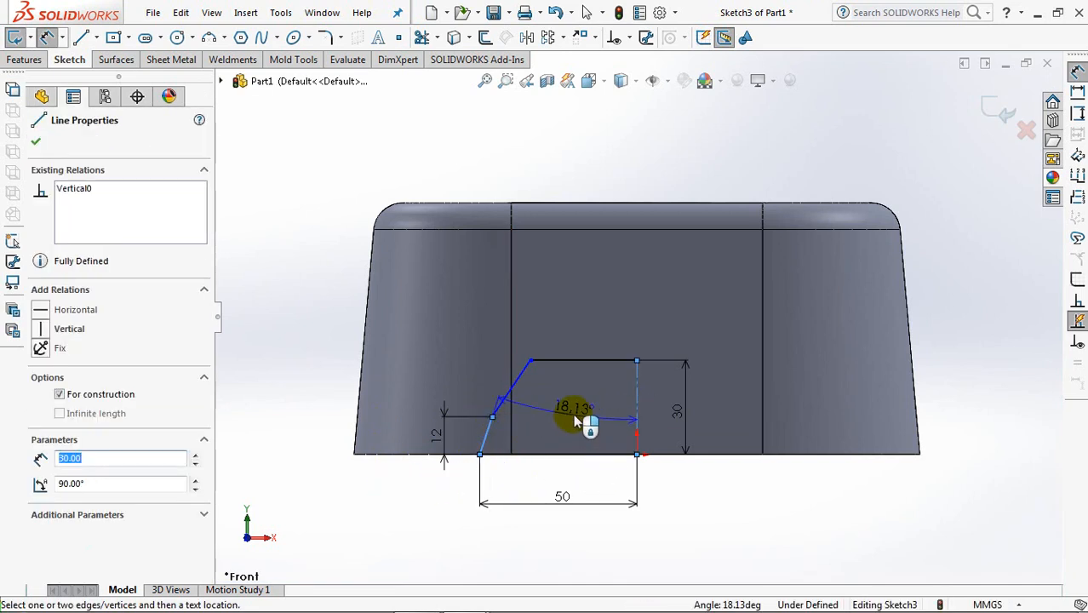
Step: Set the angle between the sloped edge and the 5° line to 40°
{"action": "left_click", "coordinate": [573, 405]}
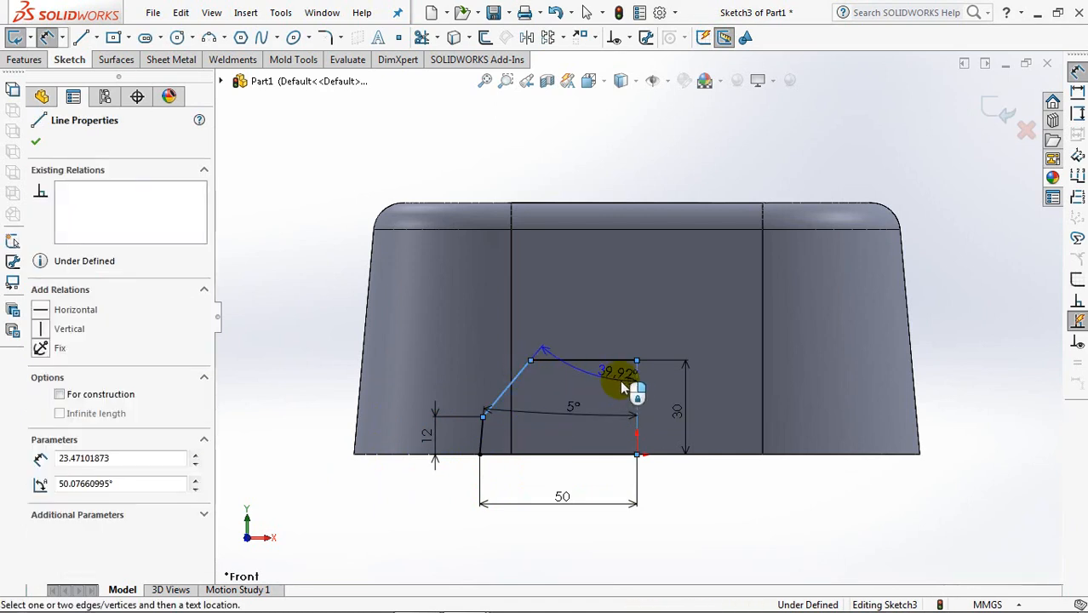
{"action": "left_click", "coordinate": [616, 371]}
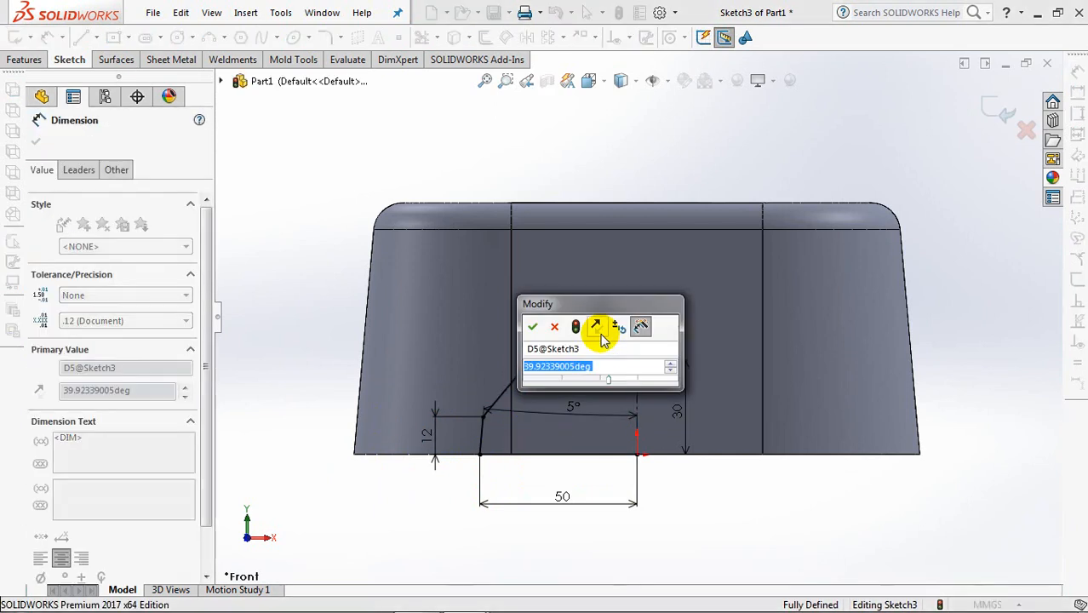
{"action": "left_click", "coordinate": [532, 327]}
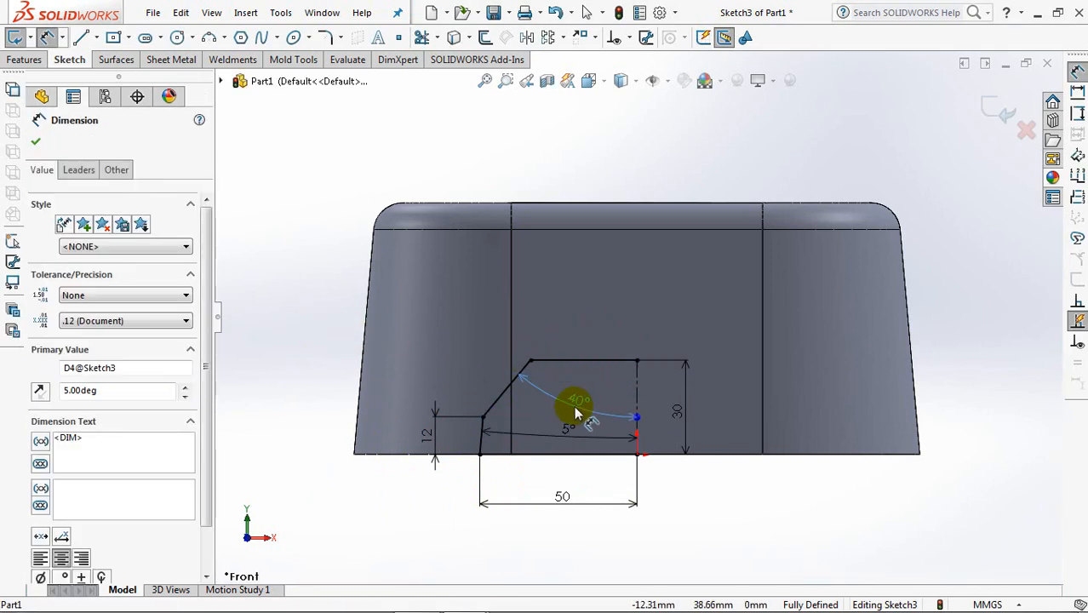
Step: Round both sloped corners of the cutout profile with 15 mm sketch fillets
{"action": "left_click", "coordinate": [323, 38]}
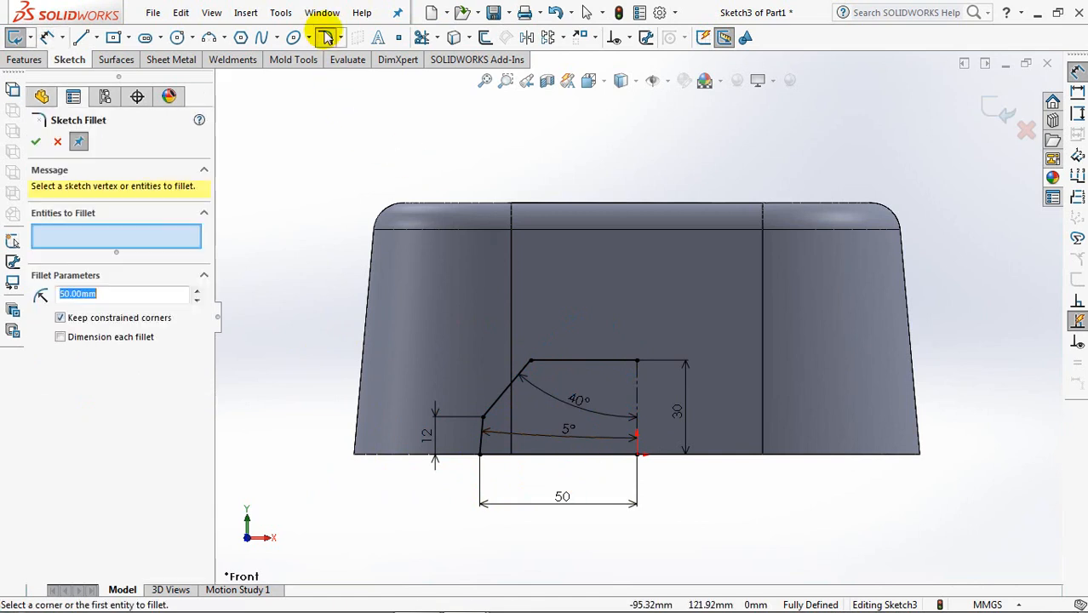
{"action": "type", "text": "15"}
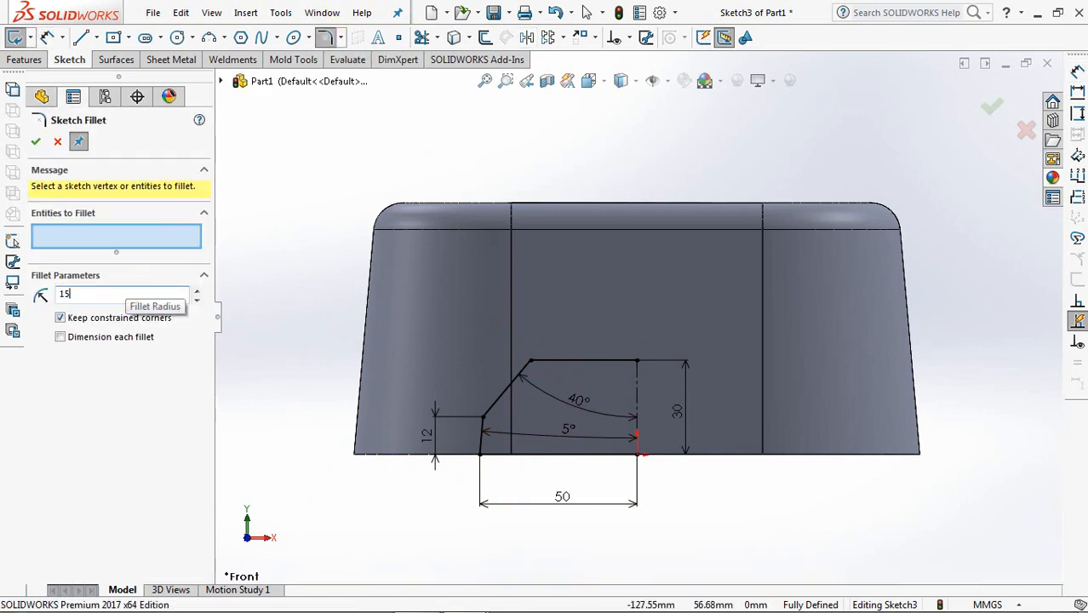
{"action": "left_click", "coordinate": [483, 419]}
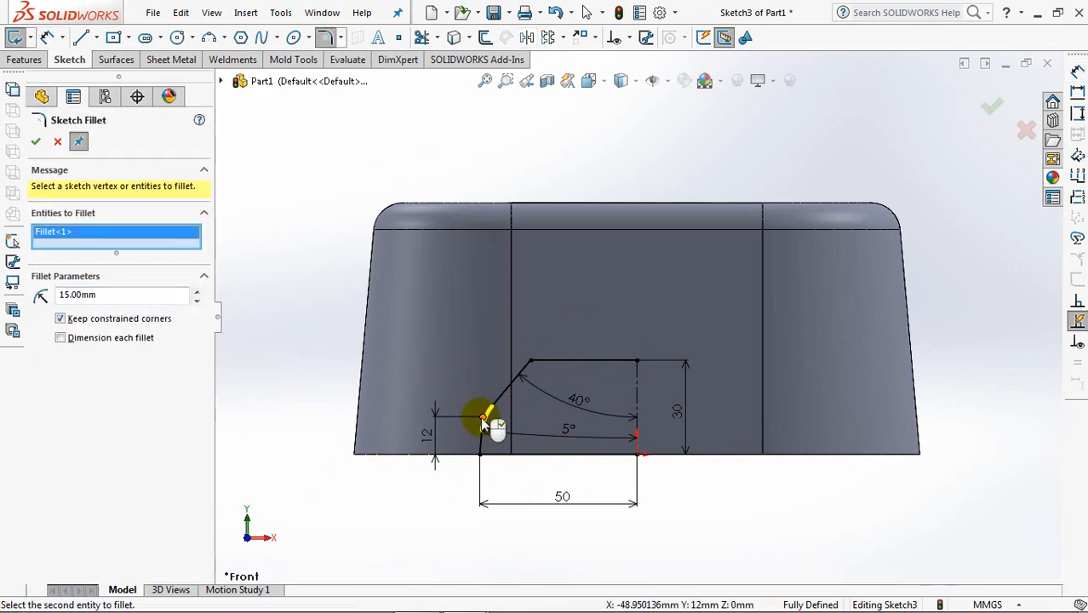
{"action": "left_click", "coordinate": [483, 417]}
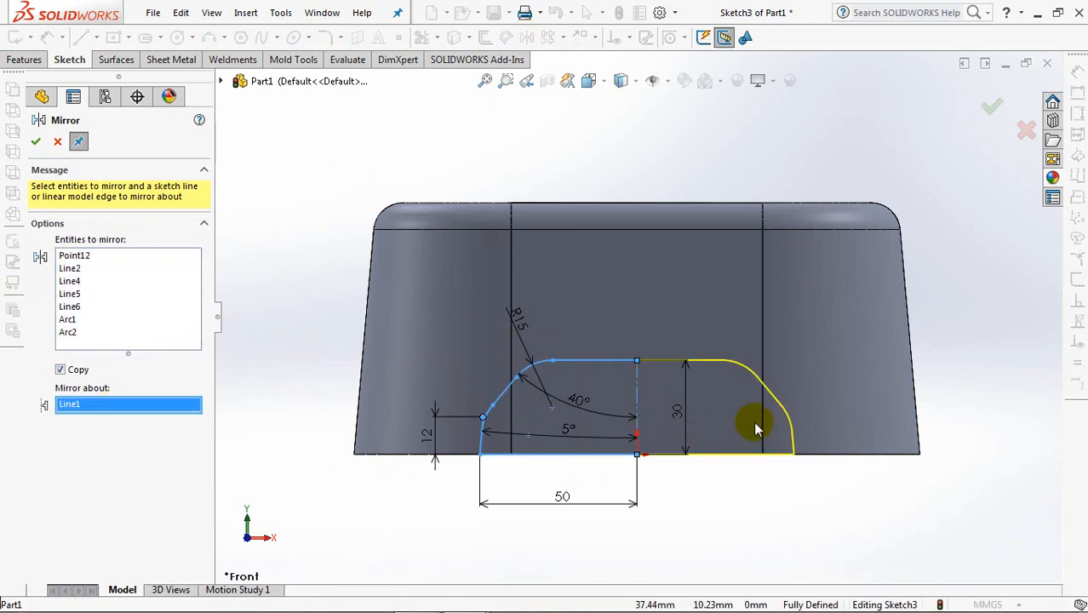
Step: Mirror the profile about the vertical centerline into a full symmetric arch
{"action": "left_click", "coordinate": [992, 108]}
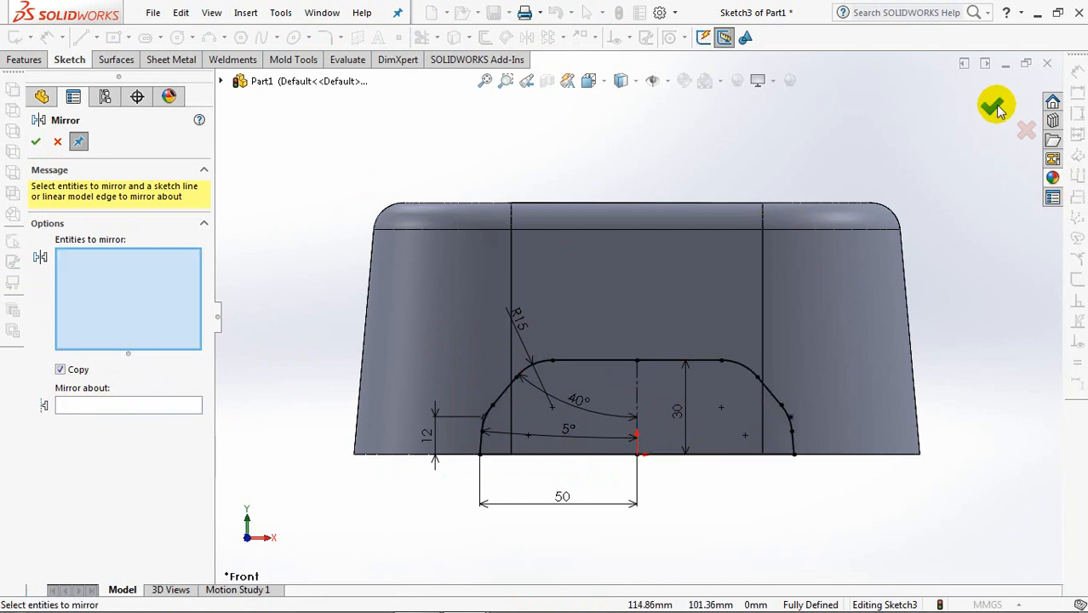
{"action": "left_click", "coordinate": [995, 106]}
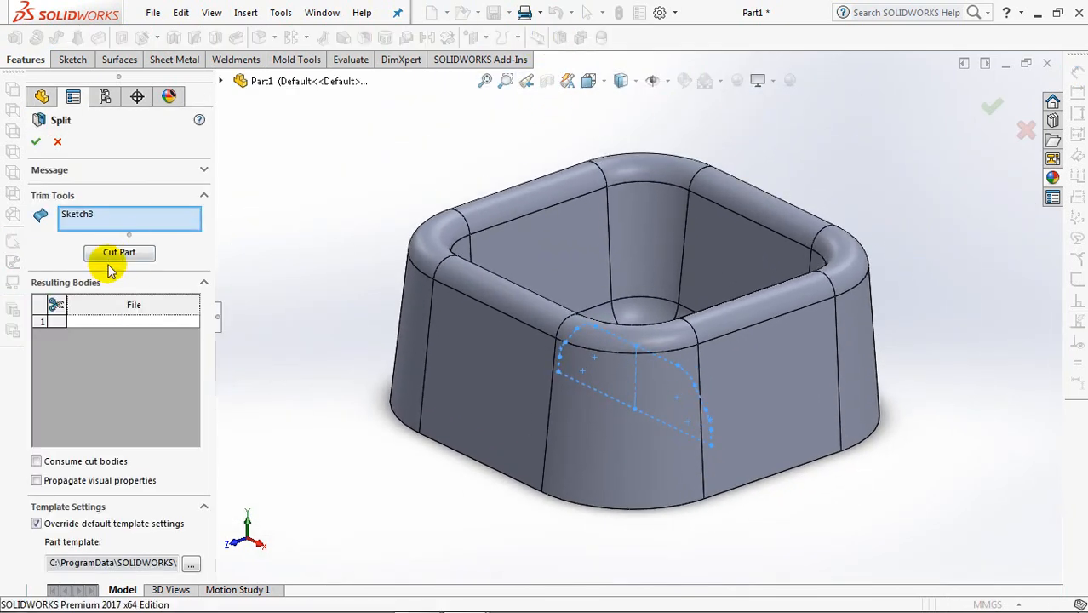
Step: Split the body with Sketch3 as trim tool, creating Split1 and the arched base opening
{"action": "left_click", "coordinate": [119, 252]}
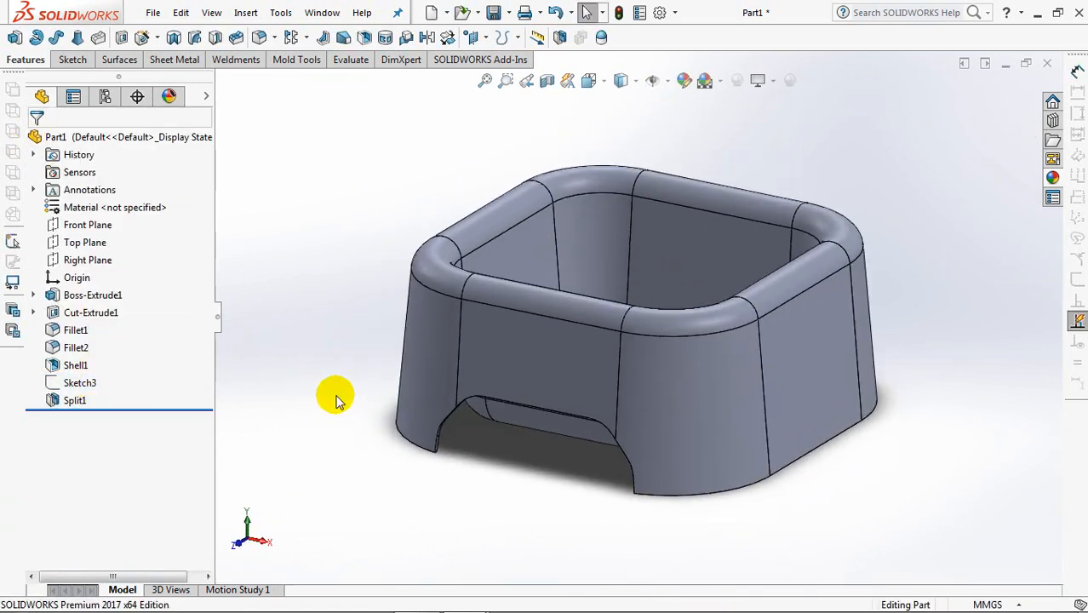
Step: Sketch a 4 × 16 mm centre rectangle on the bottom face with 1.5 mm filleted corners and extrude it as a boss
{"action": "left_click_drag", "start_coordinate": [334, 395], "coordinate": [338, 252]}
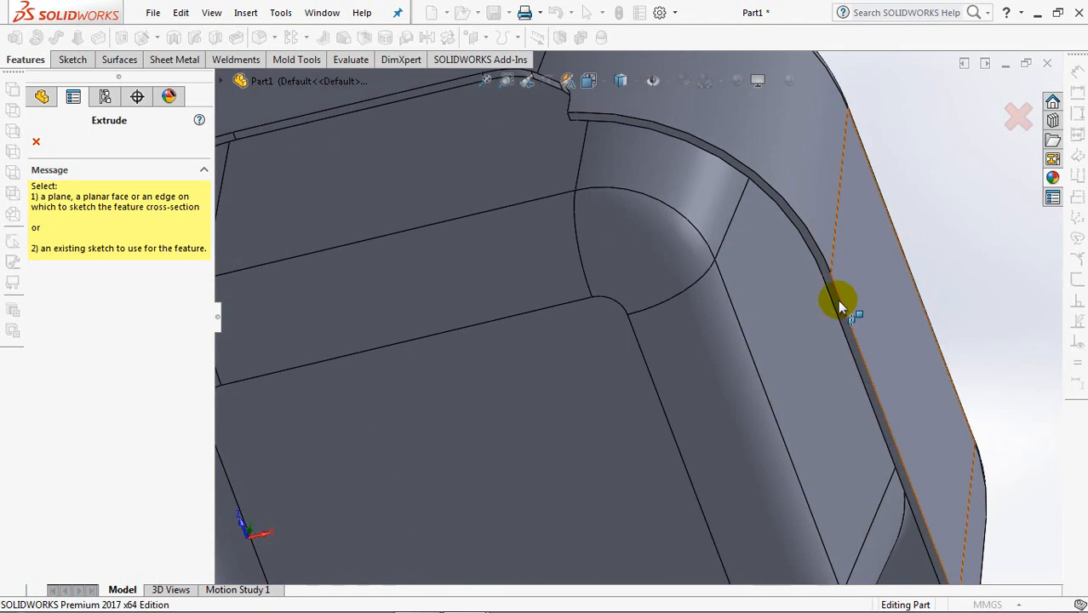
{"action": "left_click", "coordinate": [837, 298]}
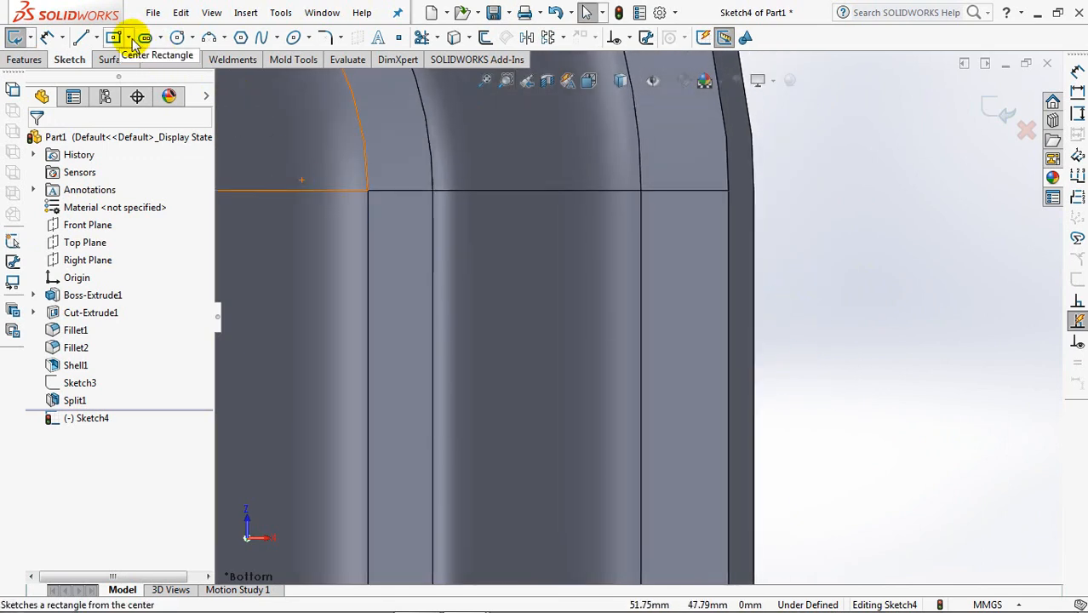
{"action": "left_click", "coordinate": [114, 38]}
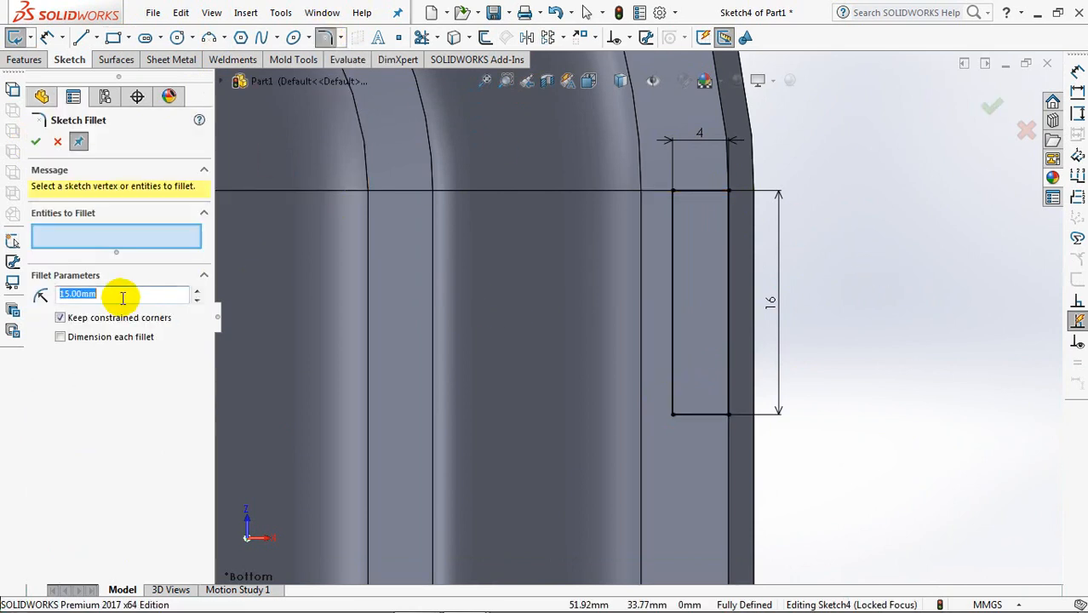
{"action": "type", "text": "1.50mm"}
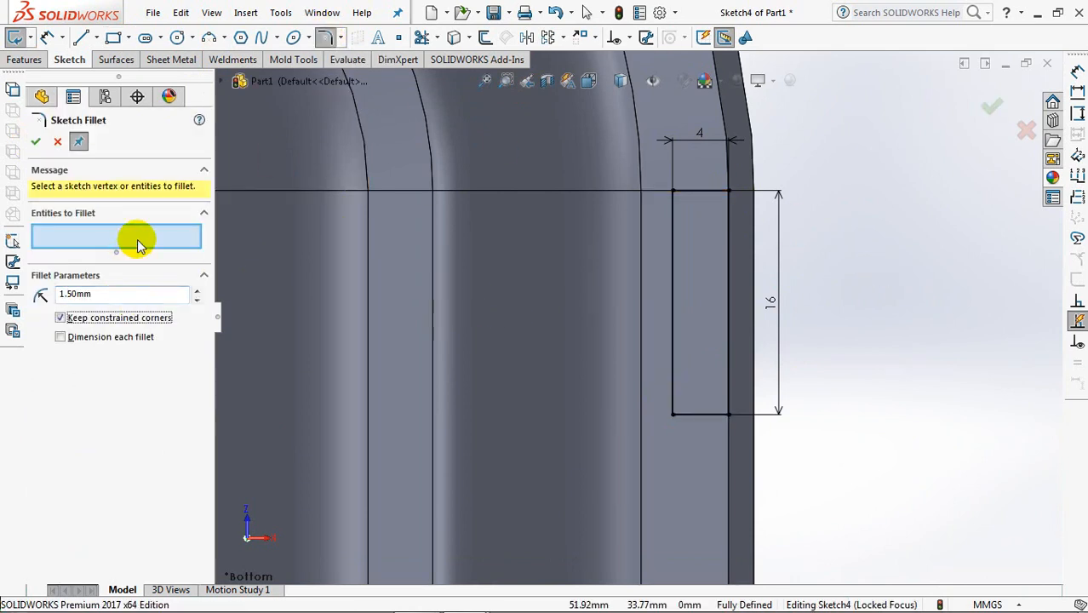
{"action": "left_click", "coordinate": [672, 416]}
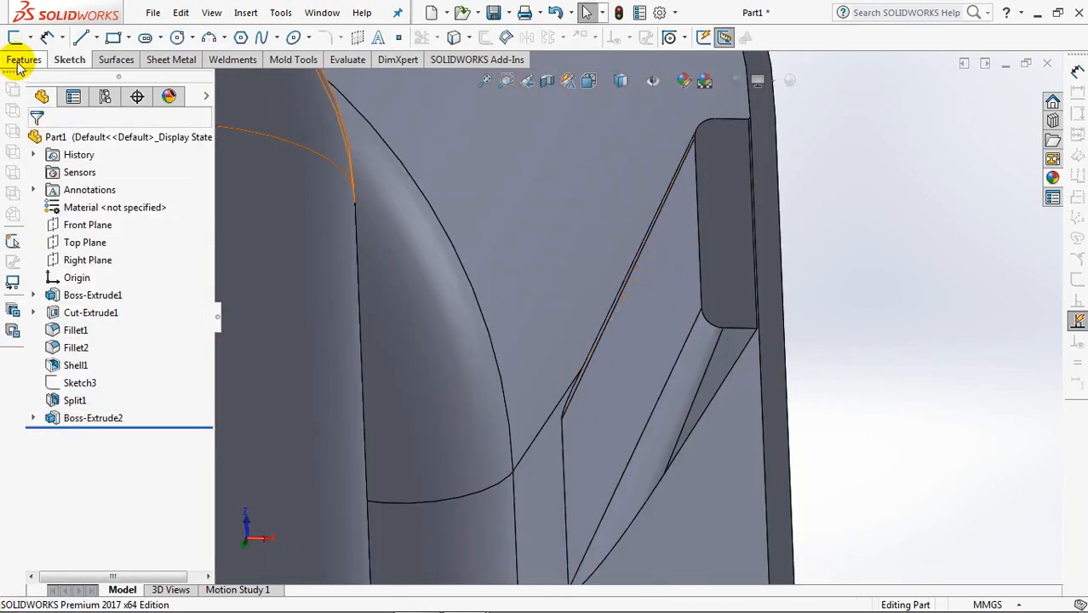
Step: Draw a straight slot on the boss face, relate and dimension it to the boss edge until fully defined
{"action": "left_click", "coordinate": [14, 37]}
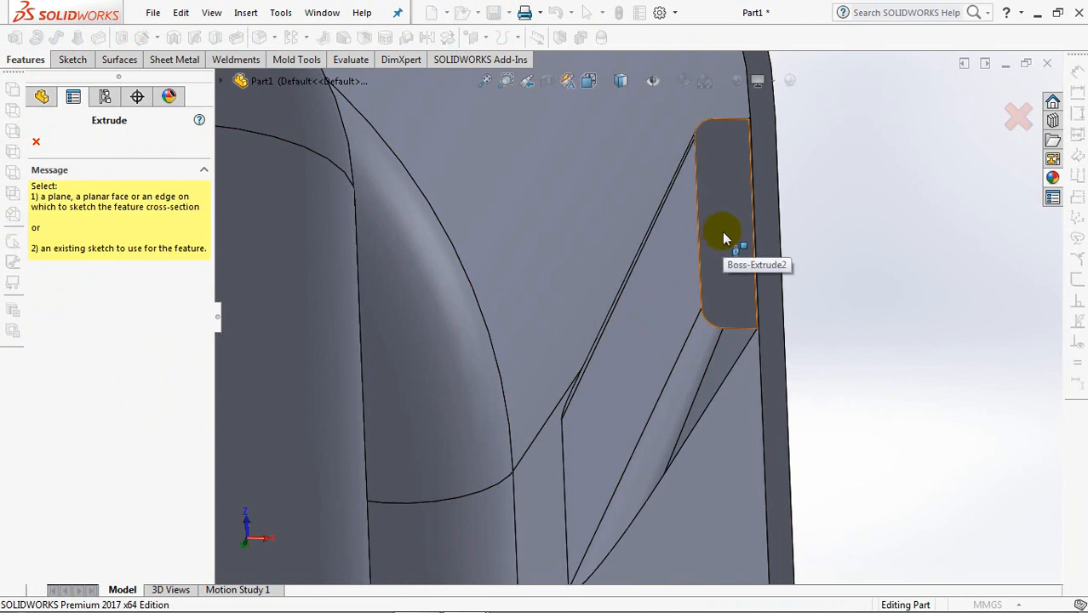
{"action": "left_click", "coordinate": [723, 229]}
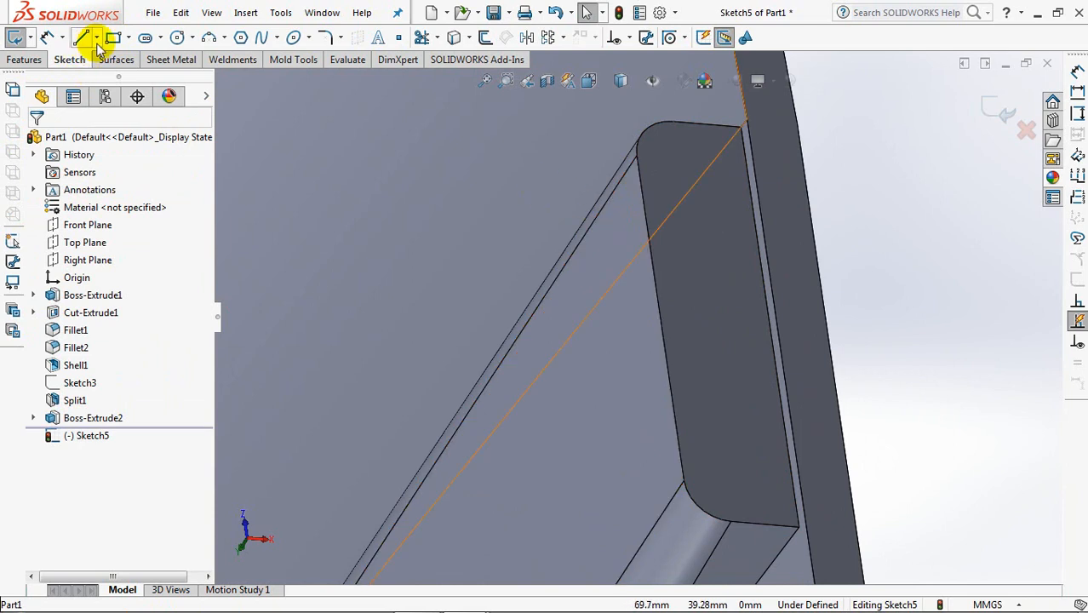
{"action": "left_click", "coordinate": [85, 37]}
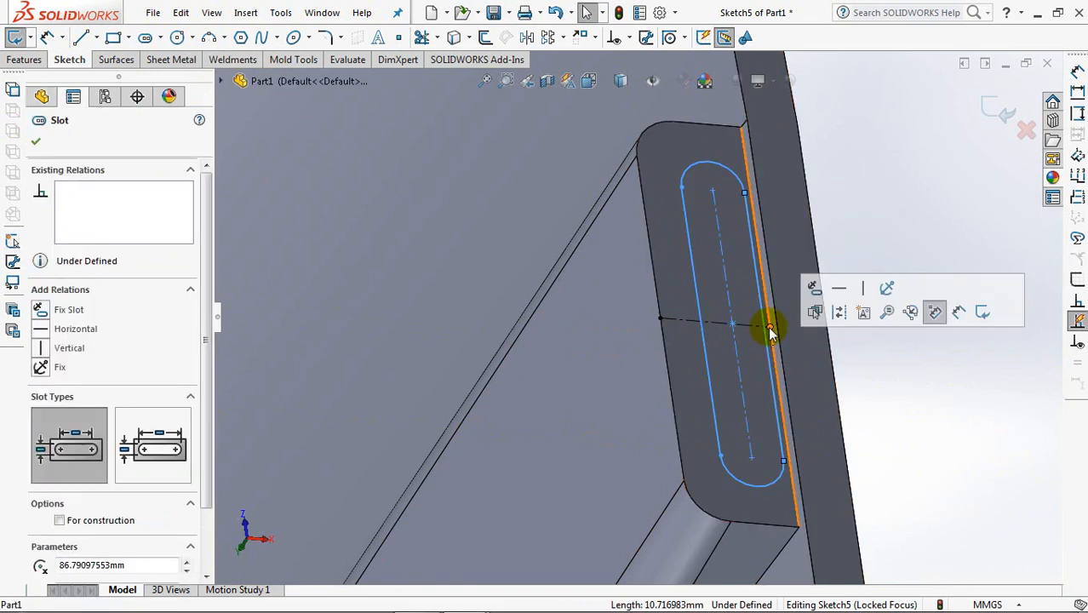
{"action": "left_click", "coordinate": [770, 327]}
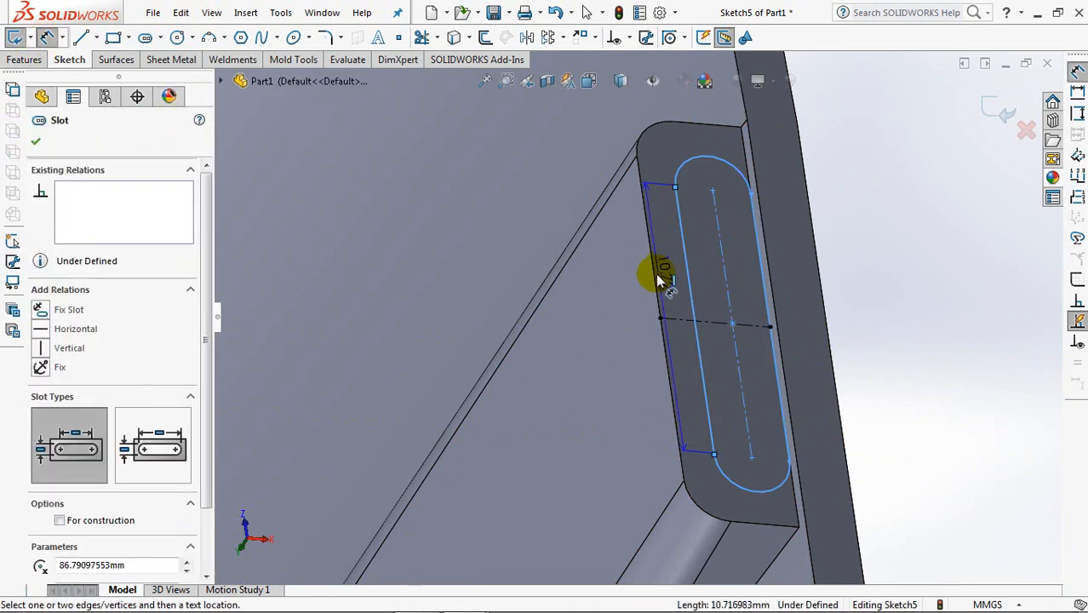
{"action": "left_click", "coordinate": [662, 269]}
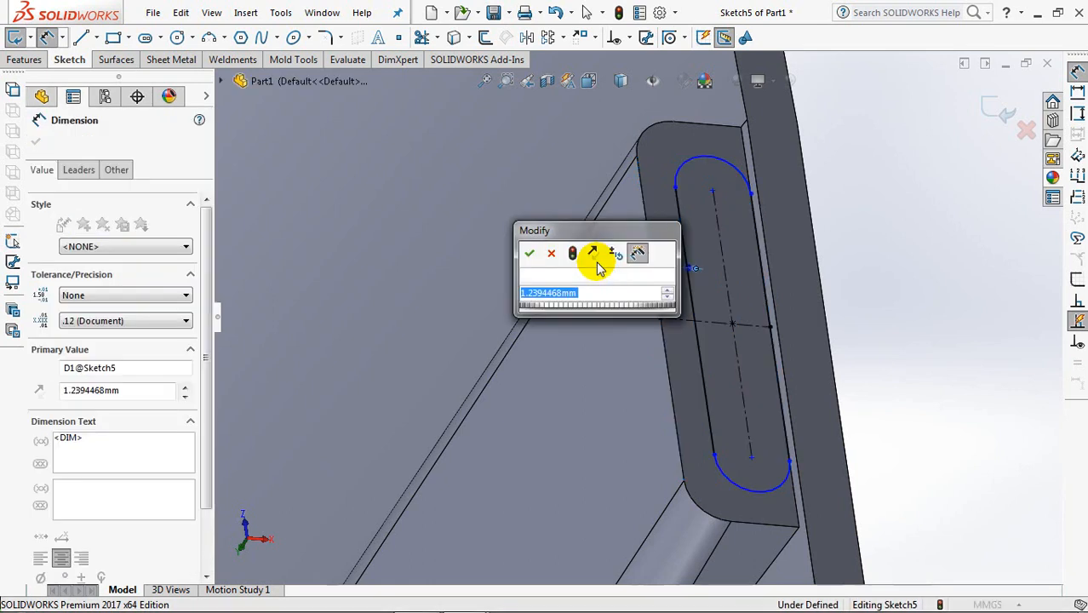
{"action": "left_click", "coordinate": [528, 252]}
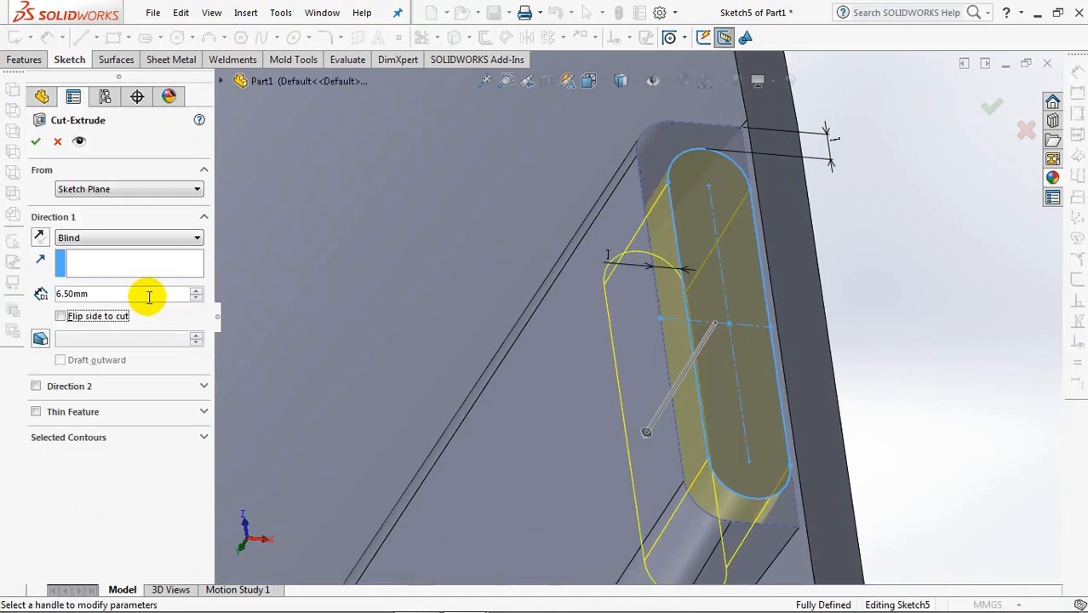
Step: Cut the slot Blind 6.5 mm with a 1° draft, then start a Mirror across the Front Plane
{"action": "left_click", "coordinate": [61, 359]}
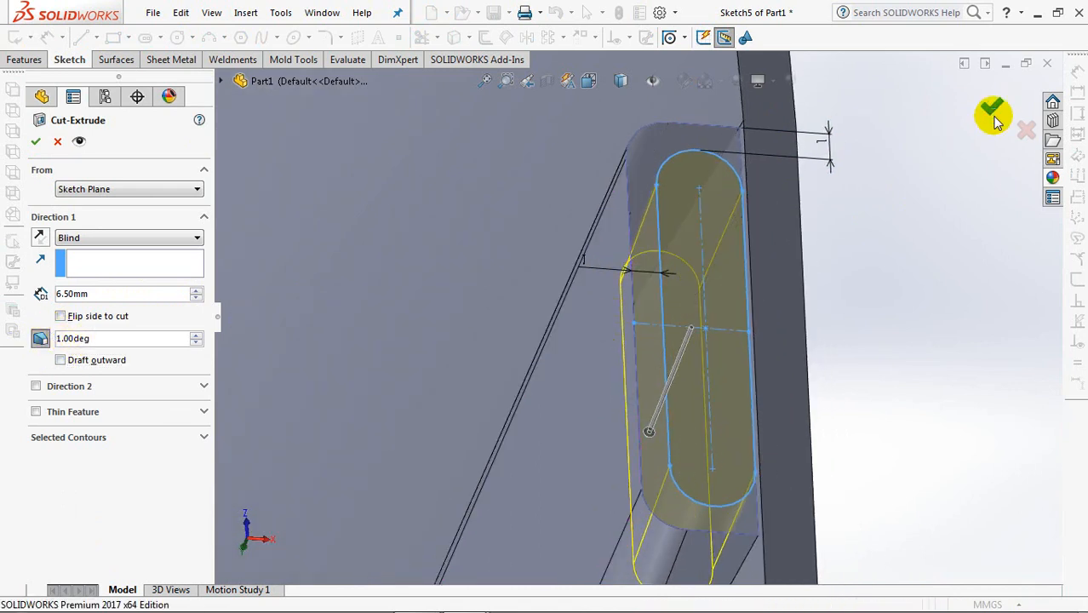
{"action": "left_click", "coordinate": [994, 113]}
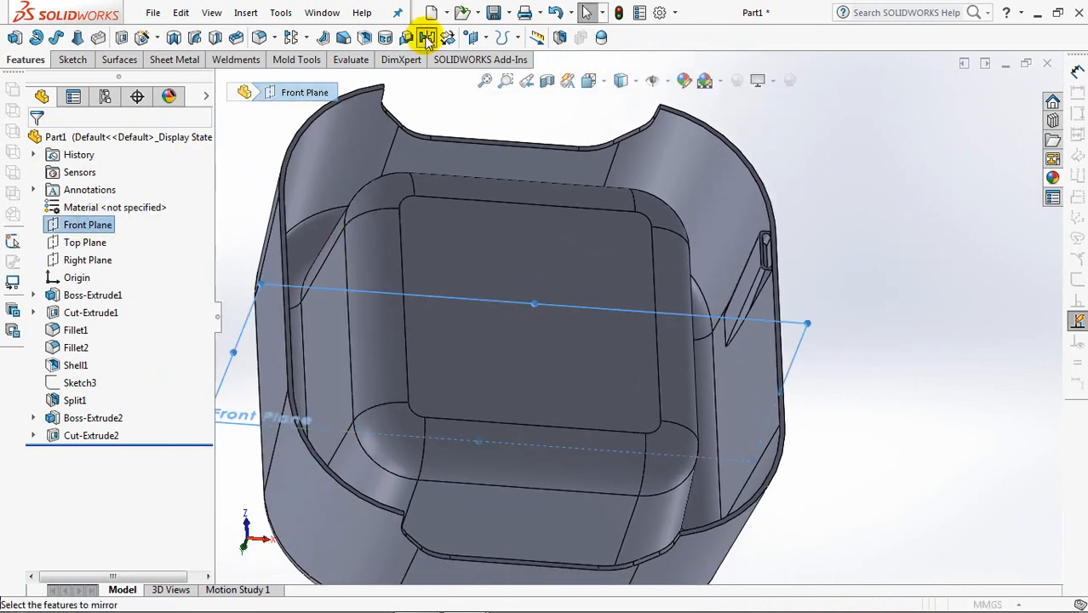
{"action": "left_click", "coordinate": [425, 37]}
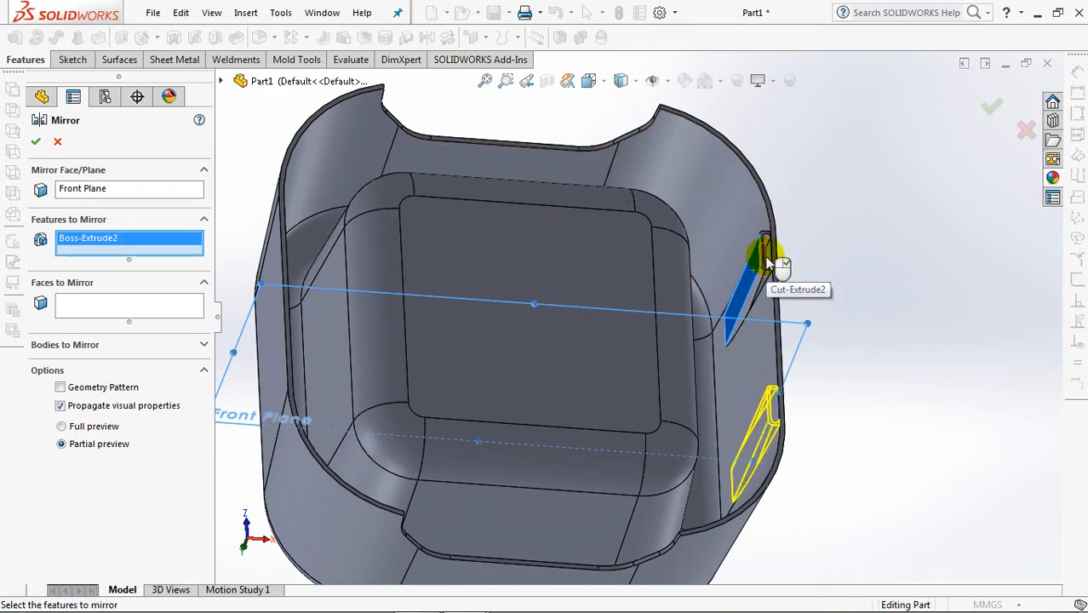